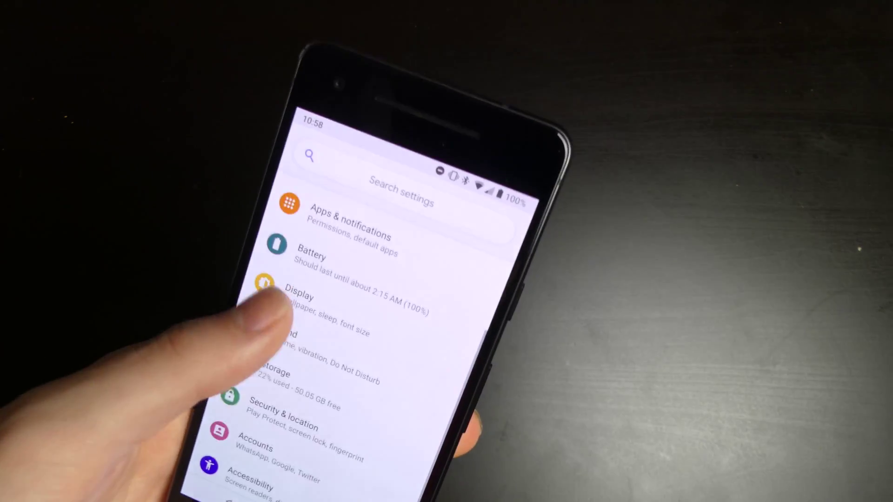
# Scroll down the Settings list and open the System section.
pyautogui.scroll(-3)
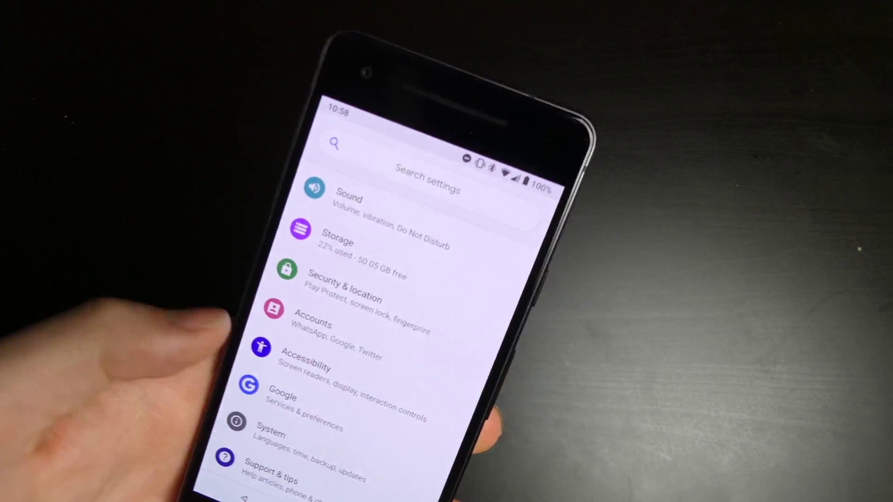
pyautogui.click(272, 431)
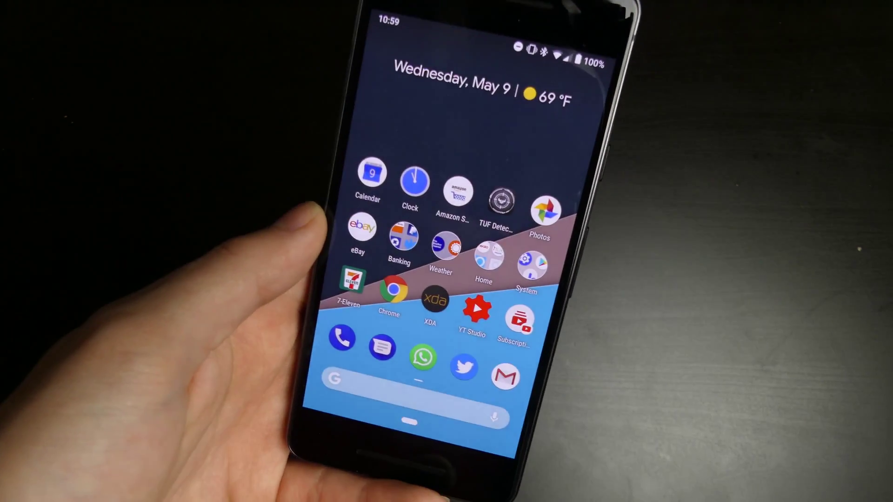
# Swipe up on the home pill to show recent apps with the Twitter card.
pyautogui.click(463, 365)
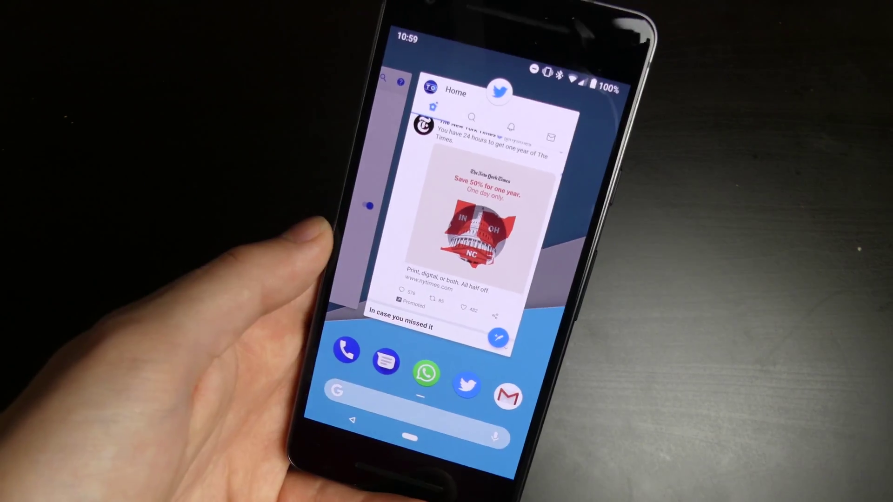